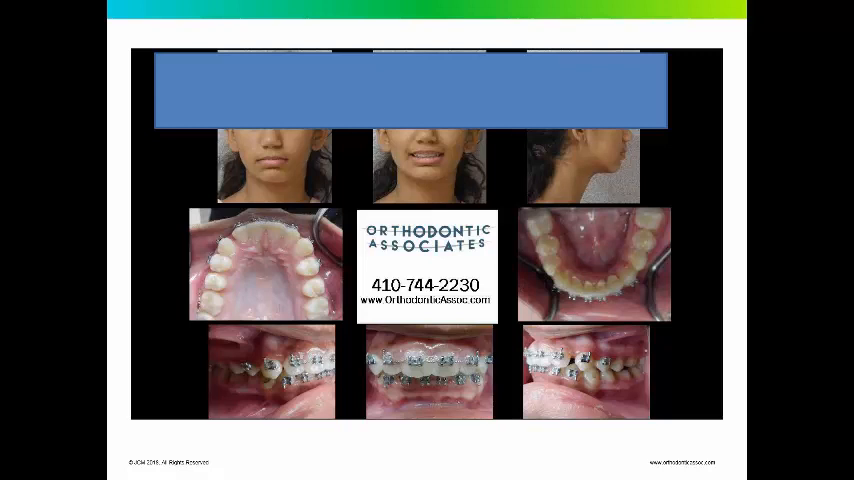
{"action": "mouse_move", "coordinate": [419, 444]}
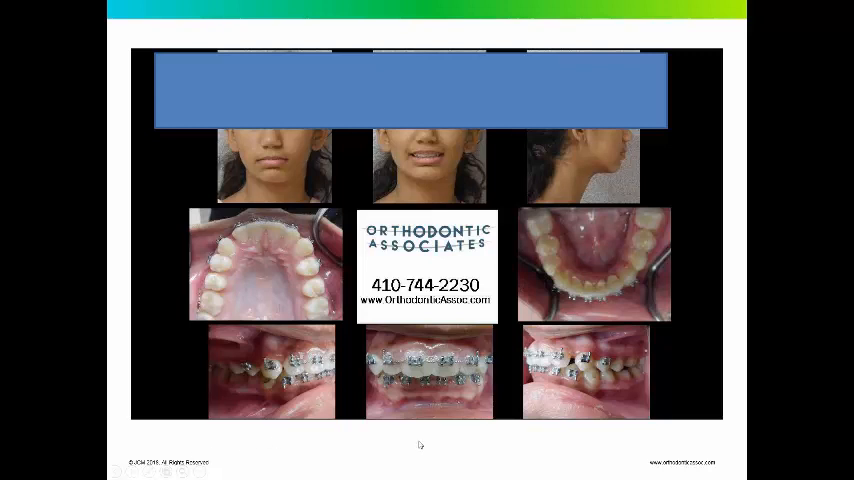
{"action": "mouse_move", "coordinate": [600, 375]}
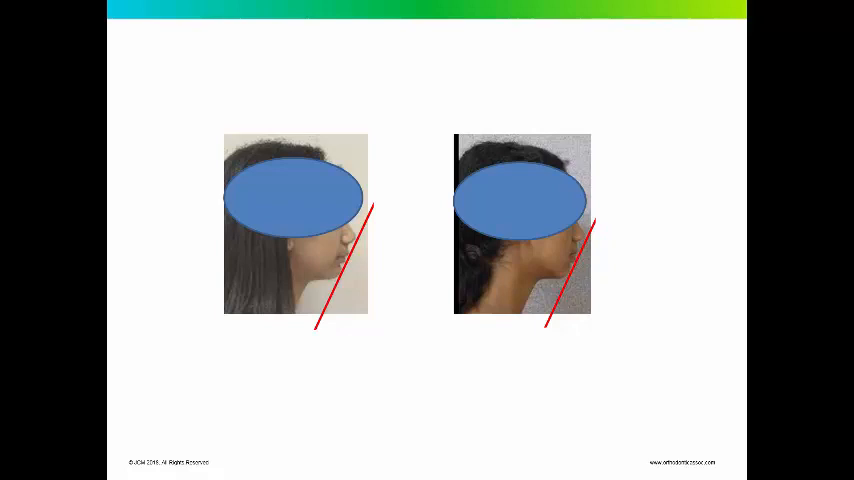
{"action": "mouse_move", "coordinate": [651, 258]}
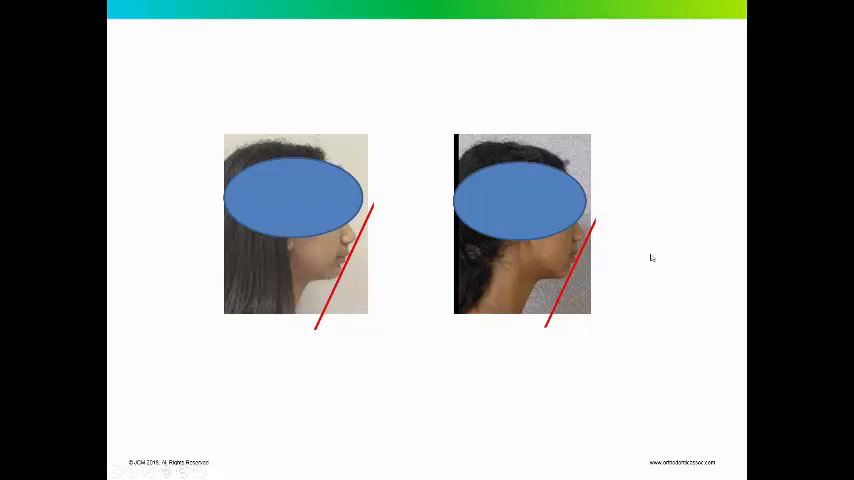
{"action": "mouse_move", "coordinate": [555, 271]}
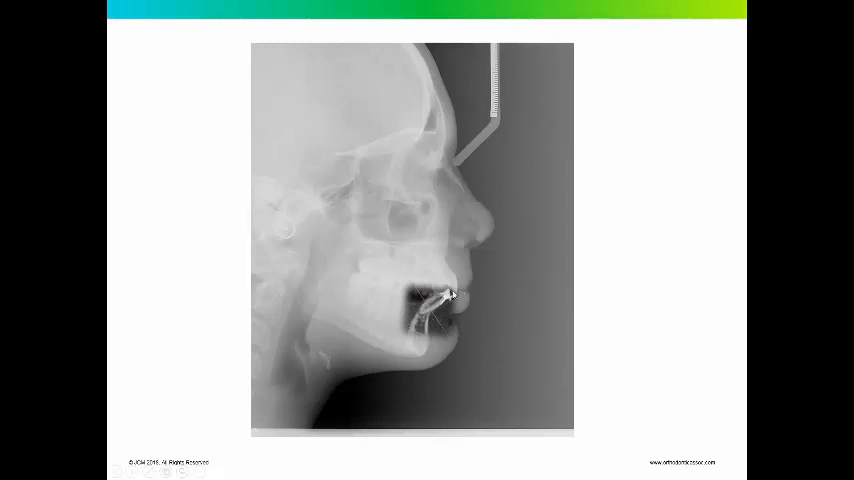
{"action": "mouse_move", "coordinate": [400, 312]}
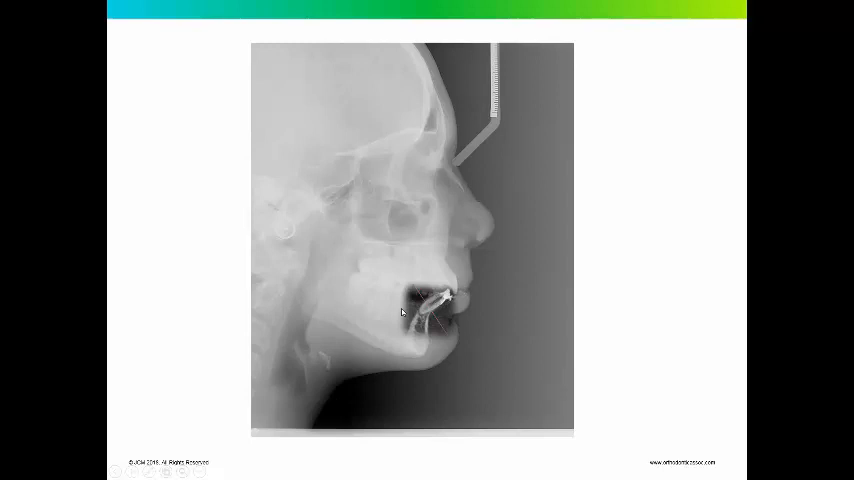
{"action": "mouse_move", "coordinate": [377, 305]}
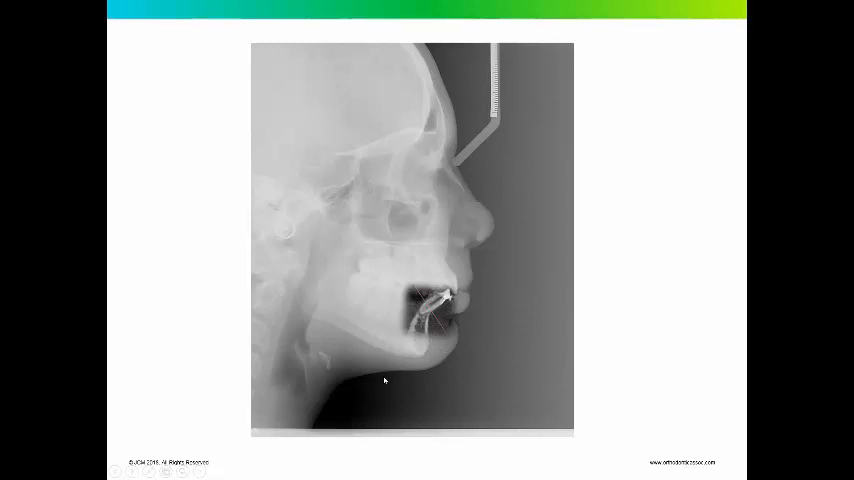
{"action": "mouse_move", "coordinate": [150, 414]}
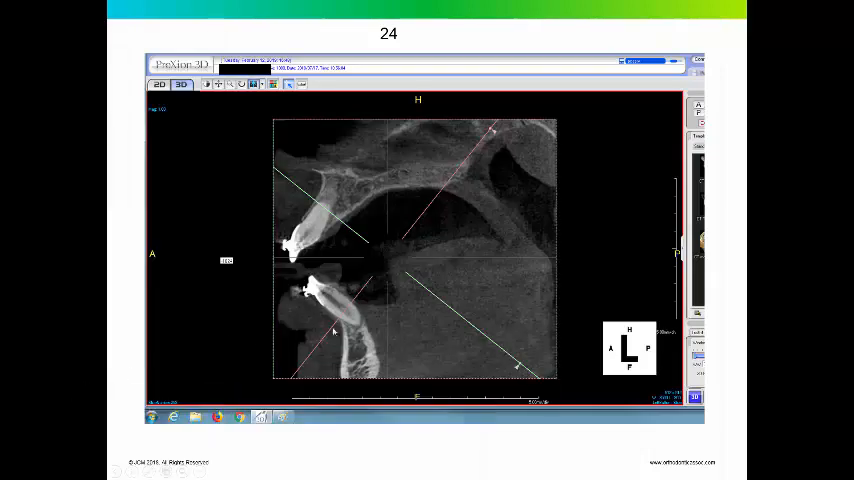
{"action": "mouse_move", "coordinate": [357, 343]}
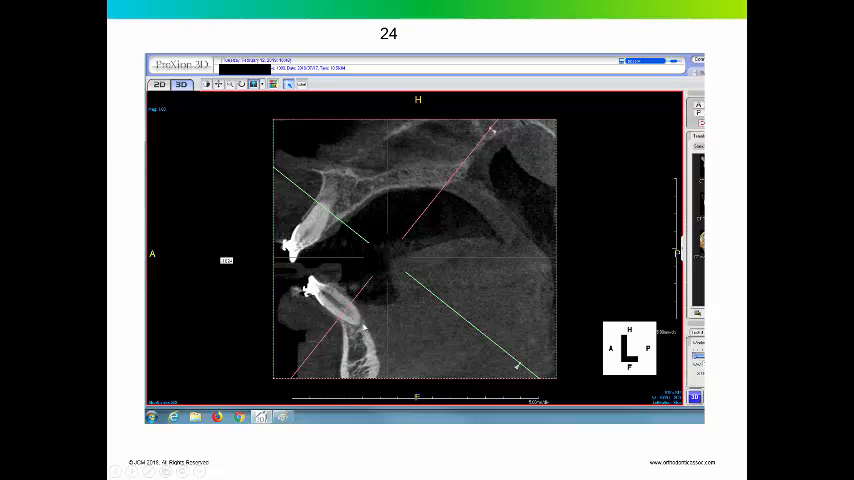
{"action": "mouse_move", "coordinate": [507, 312]}
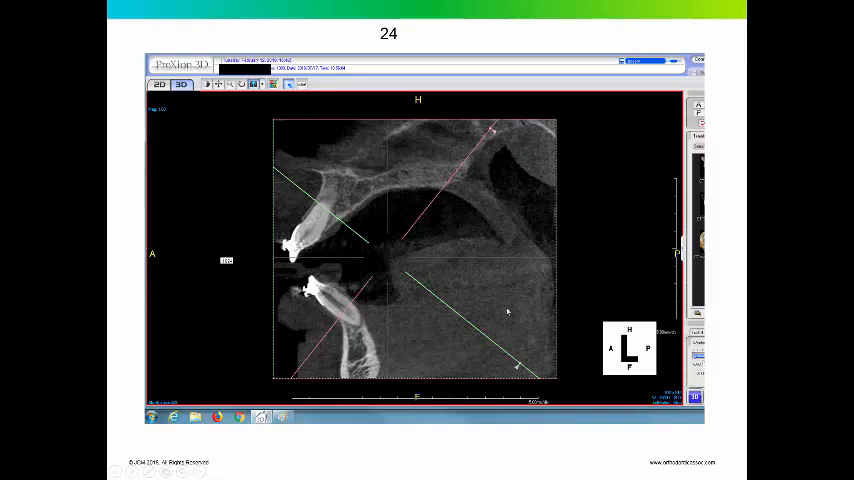
{"action": "mouse_move", "coordinate": [363, 332]}
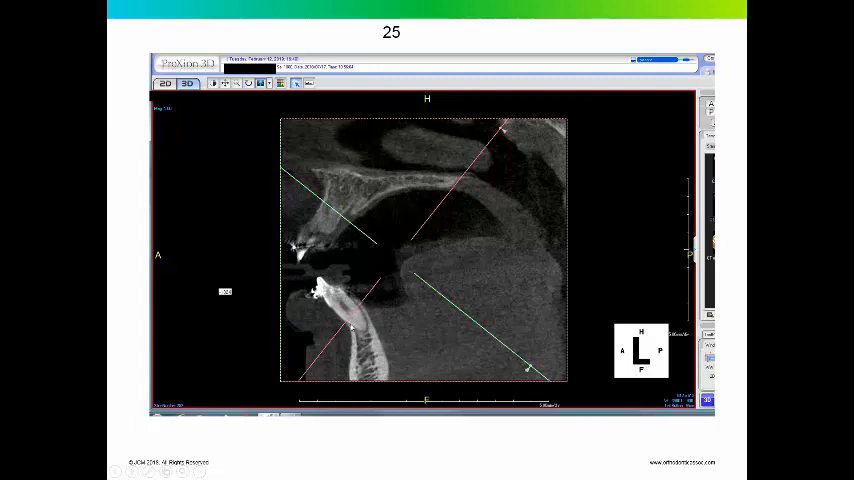
{"action": "mouse_move", "coordinate": [310, 322]}
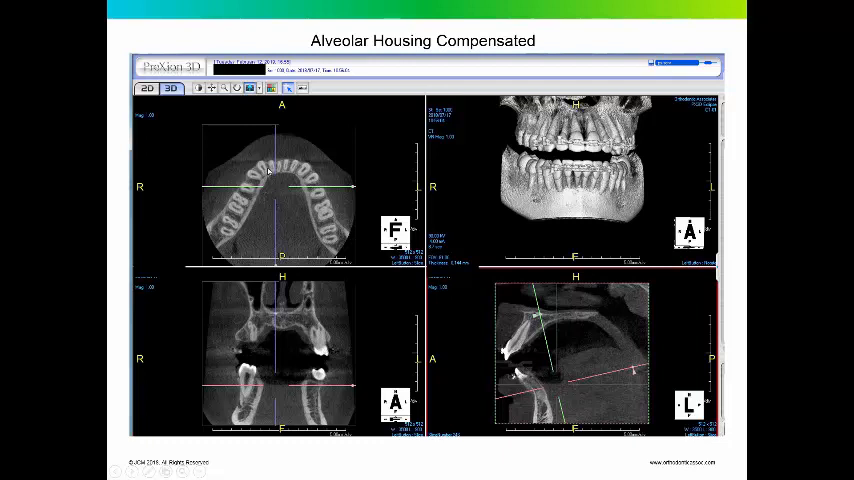
{"action": "mouse_move", "coordinate": [347, 243]}
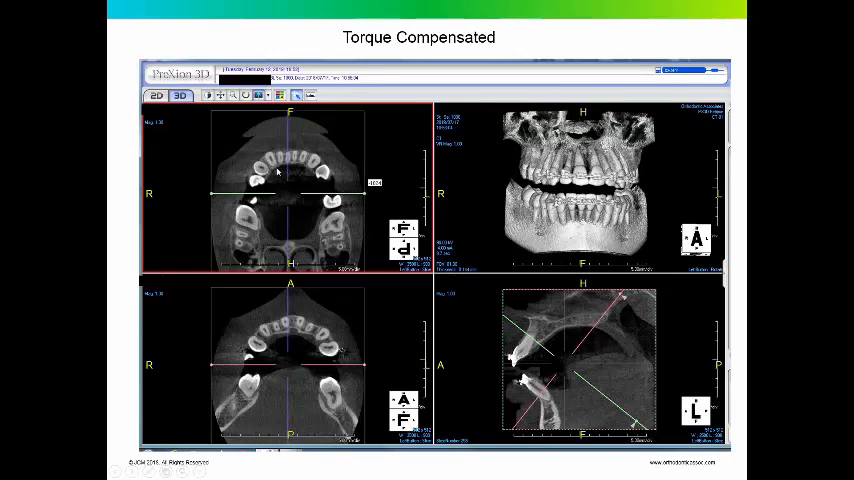
{"action": "mouse_move", "coordinate": [443, 313]}
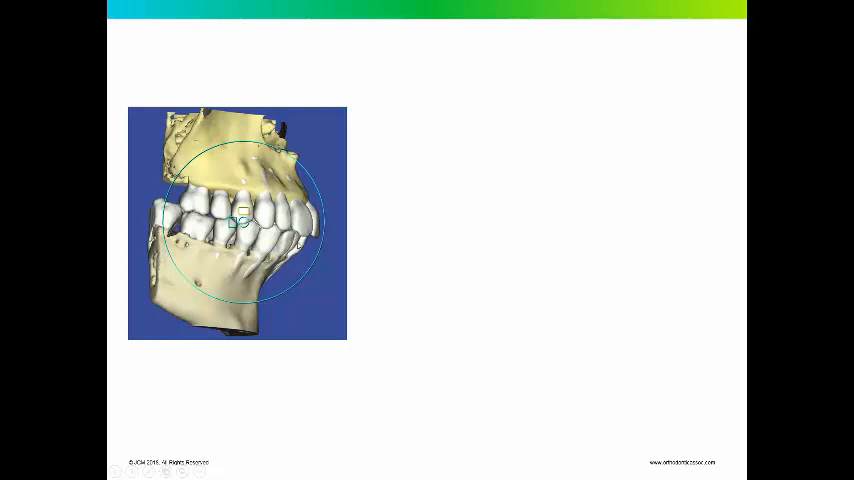
{"action": "mouse_move", "coordinate": [319, 263]}
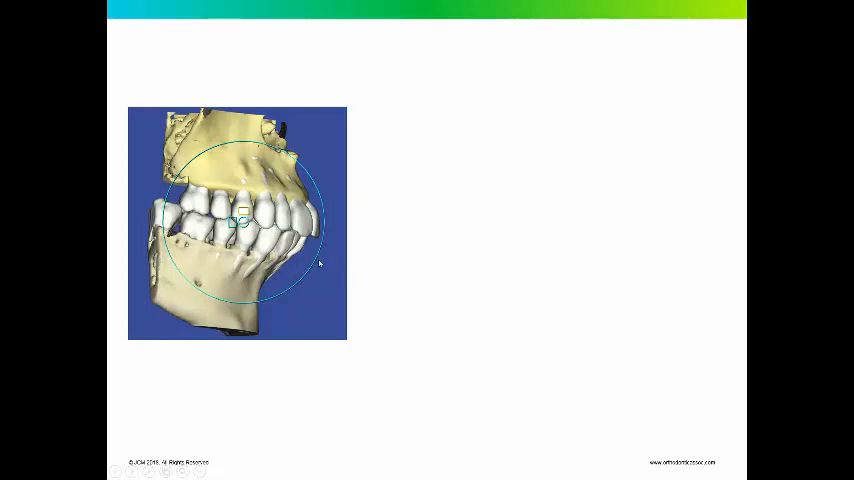